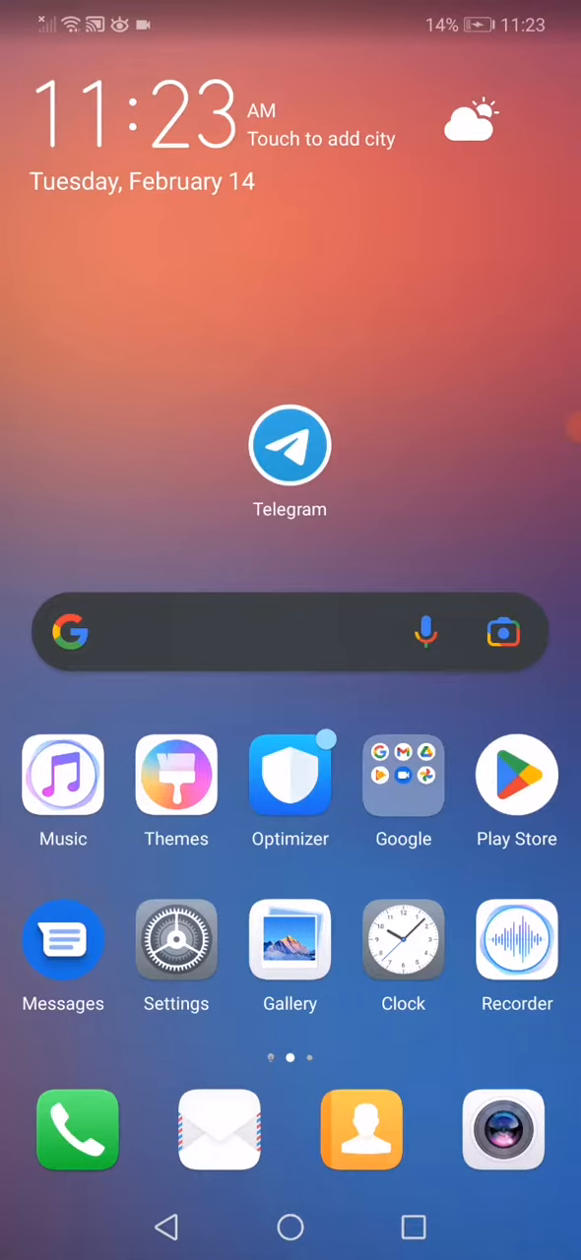
Reach Telegram's app info page from the All apps list in Settings
click(177, 941)
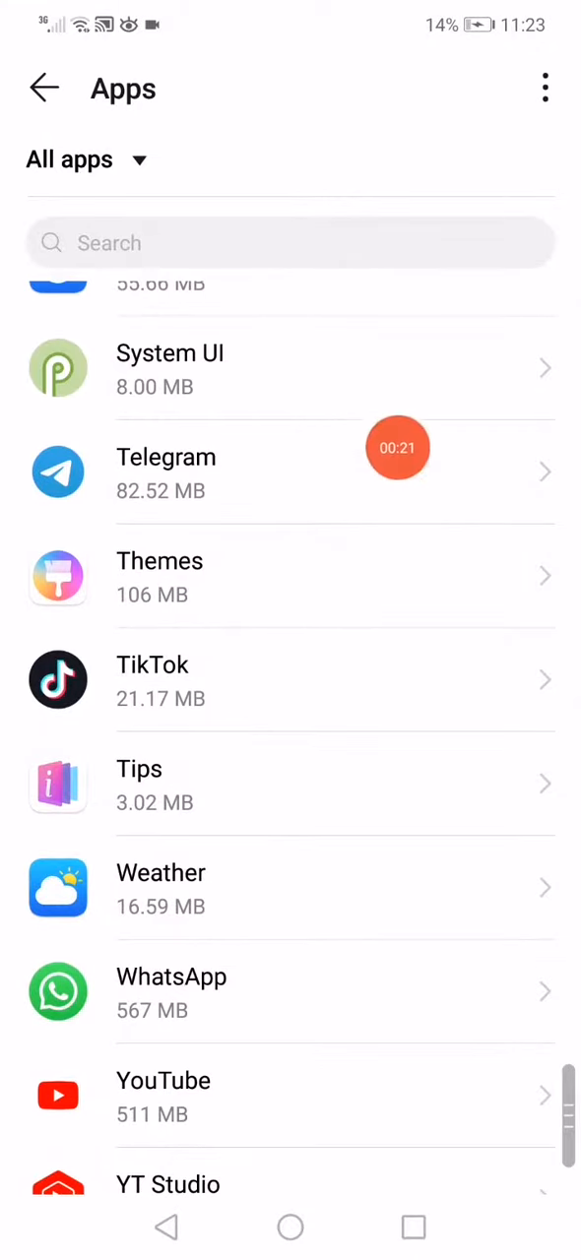
click(166, 457)
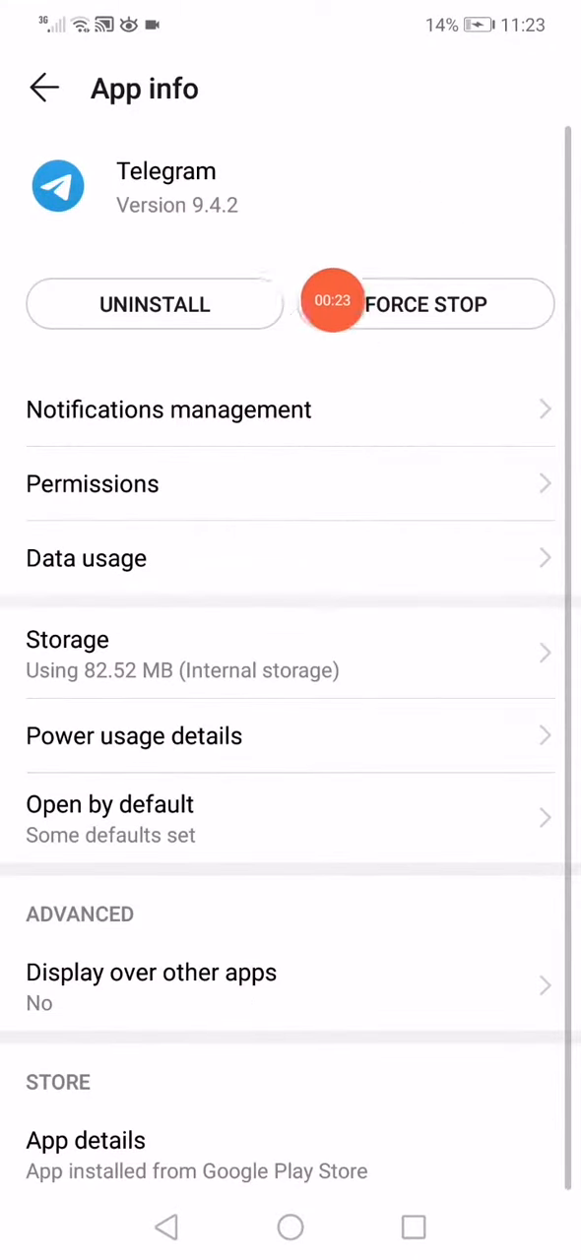
Force stop the Telegram app from its app info page
click(67, 640)
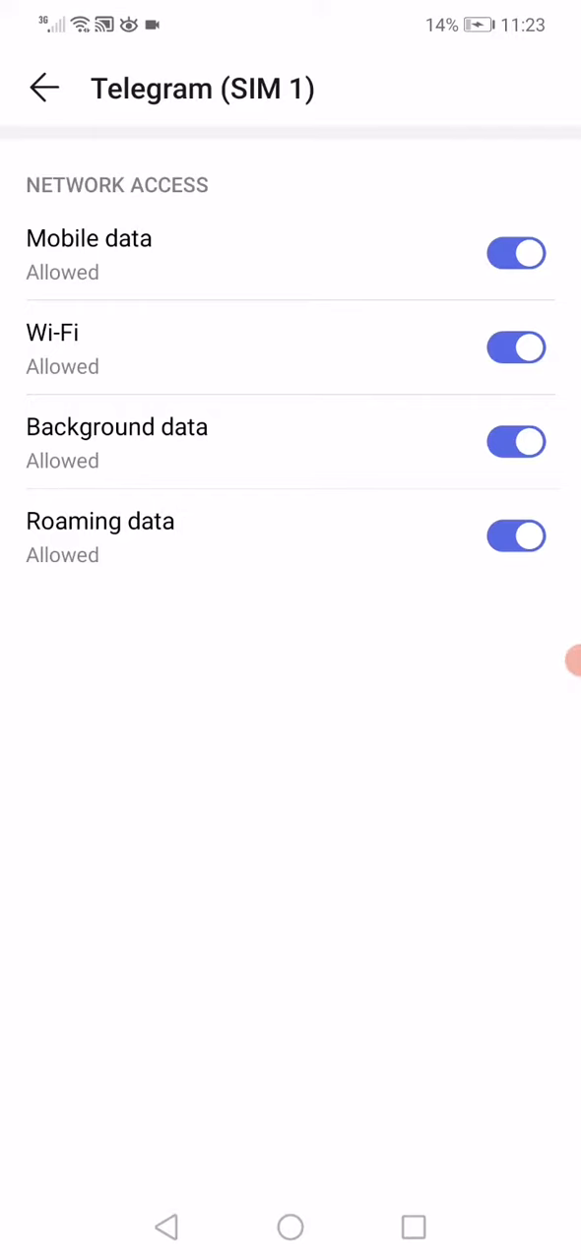
Switch Telegram's Wi-Fi data access off and then back on
click(516, 346)
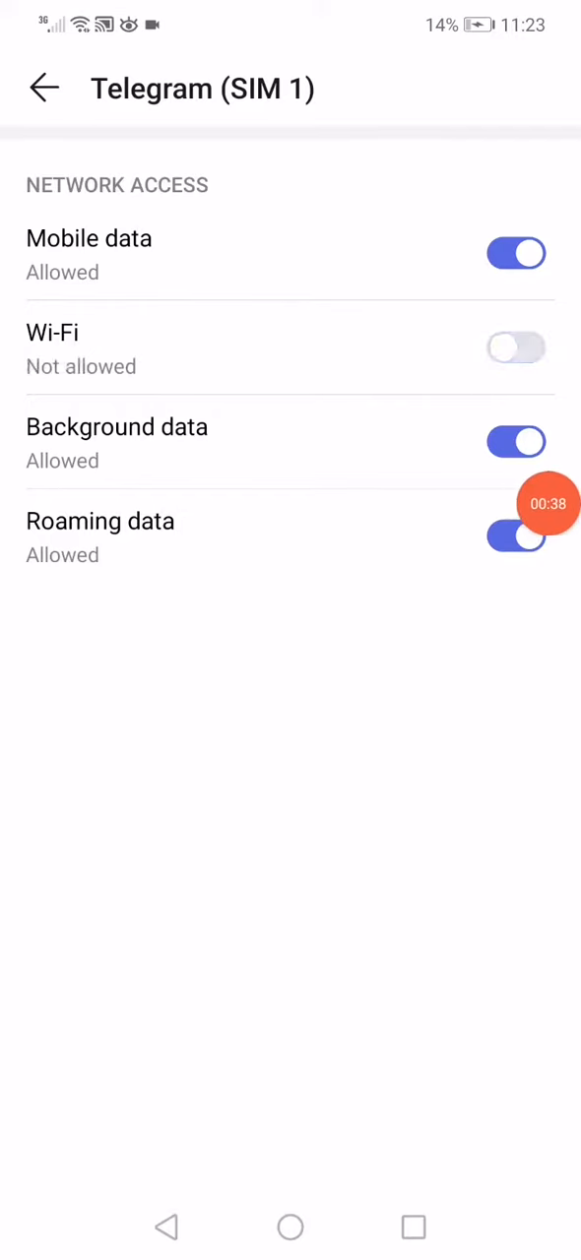
click(516, 347)
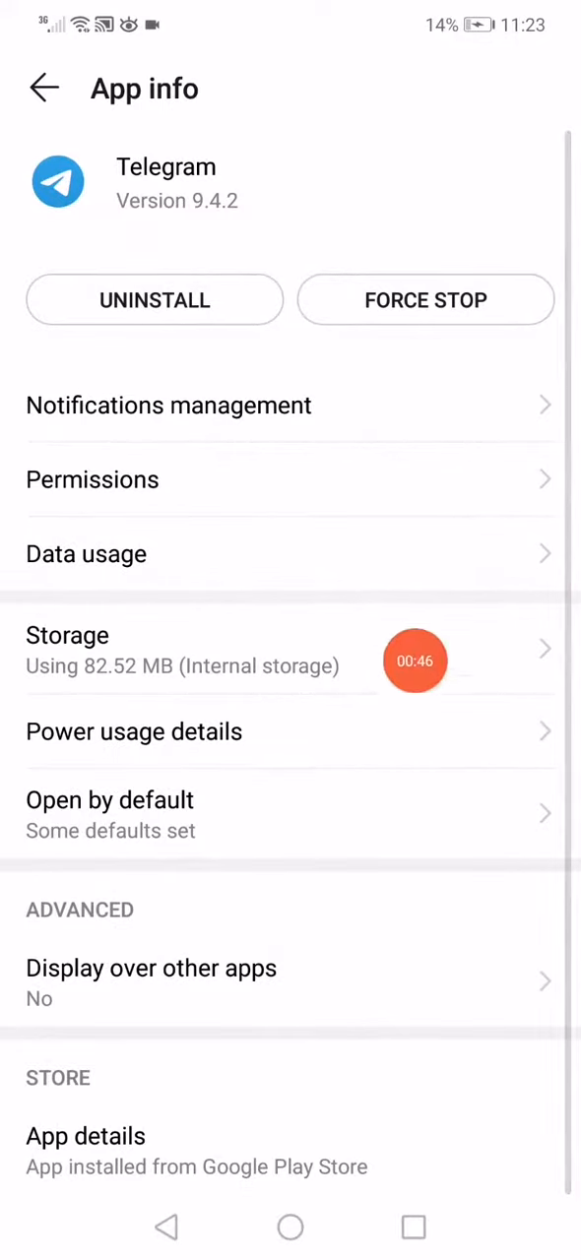
In Power usage details, switch Telegram's power consumption alert off and back on
click(134, 732)
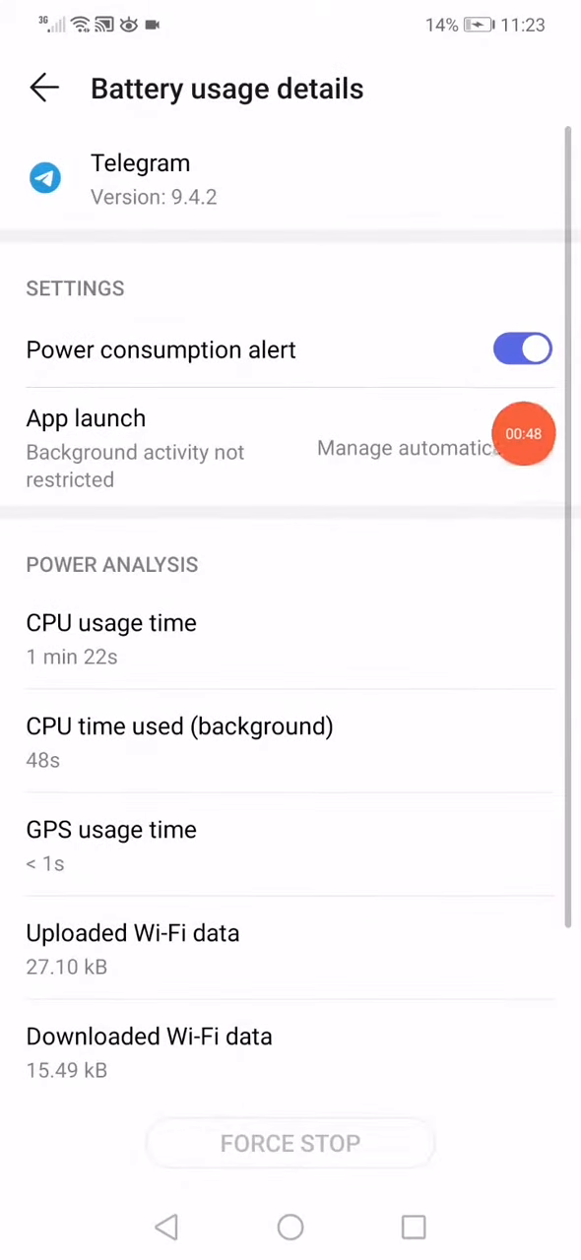
click(523, 350)
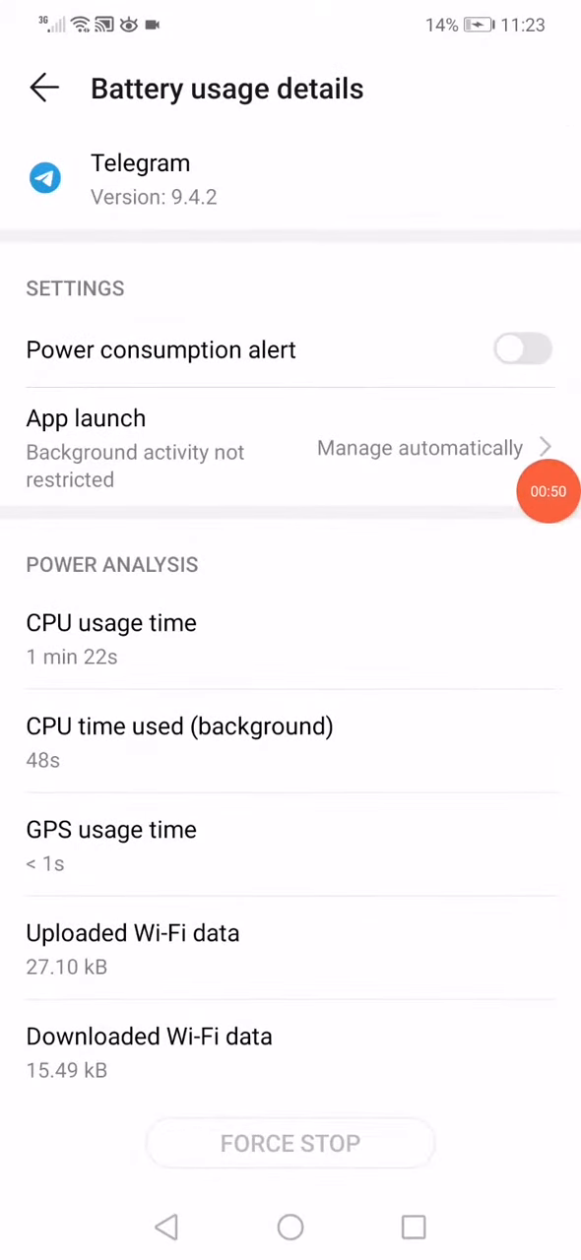
click(524, 351)
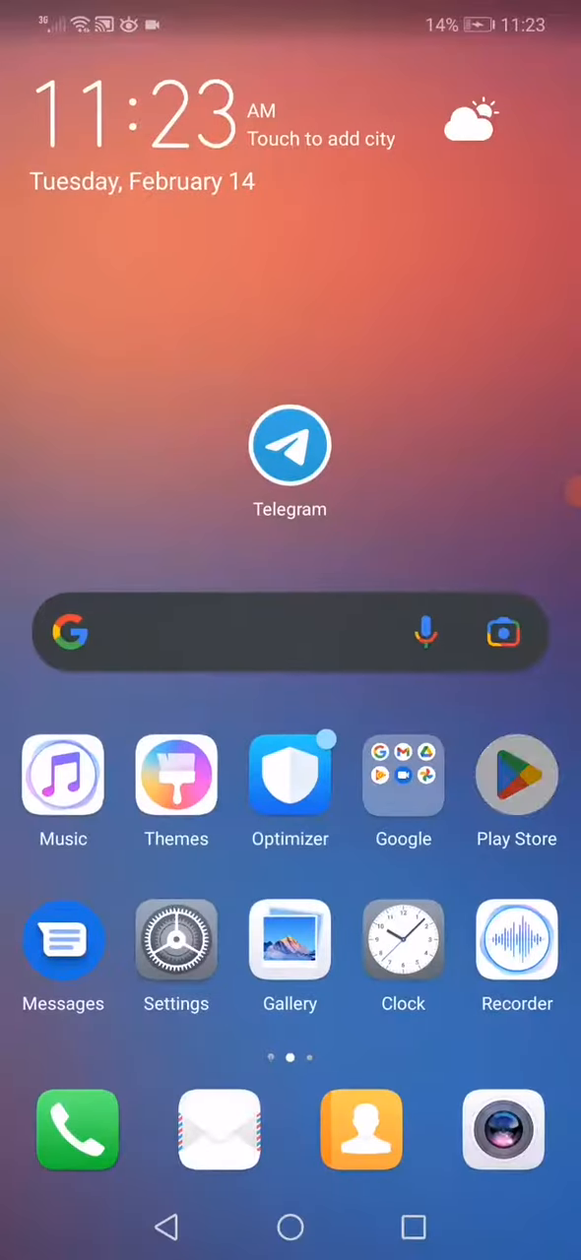
click(290, 448)
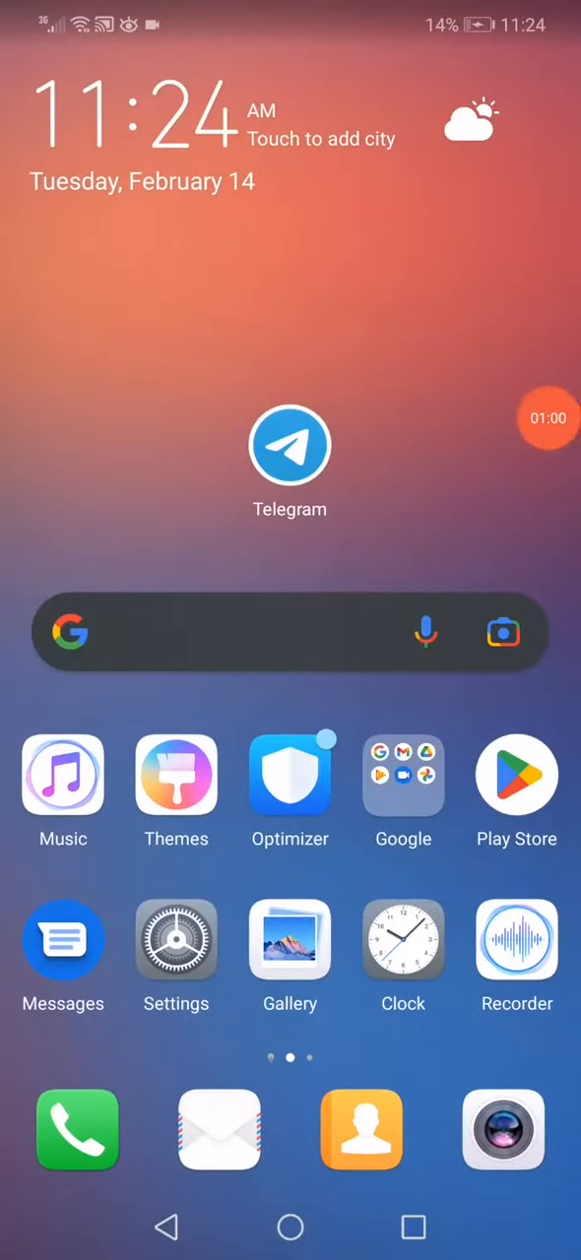
click(548, 417)
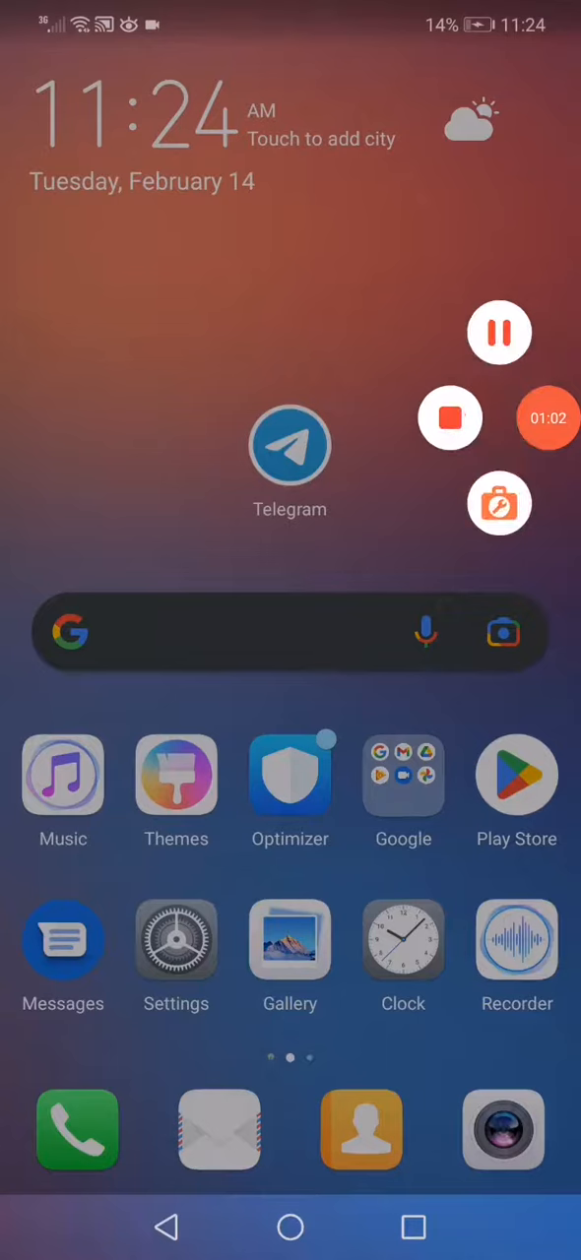